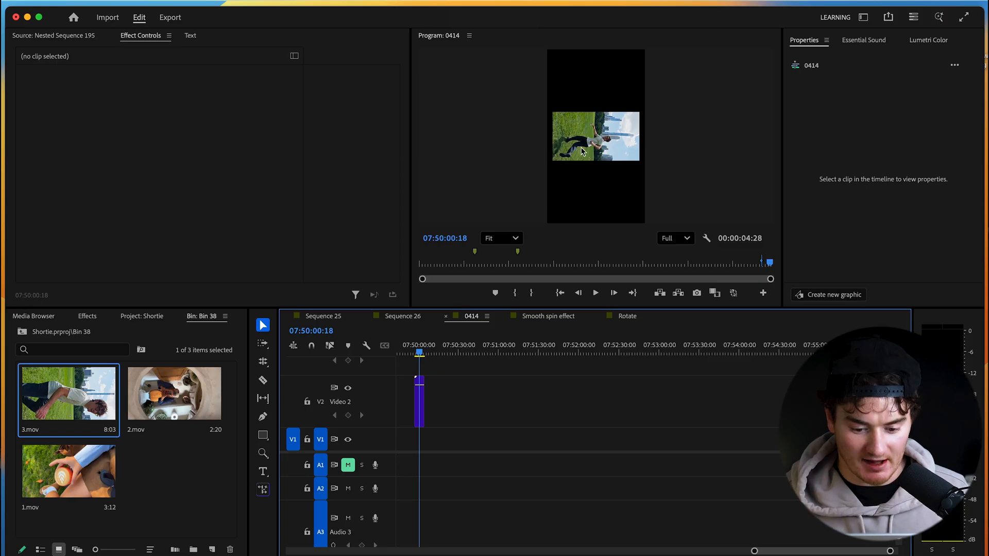
Load 3.mov into the Source monitor and select it in the bin.
double_click(68, 393)
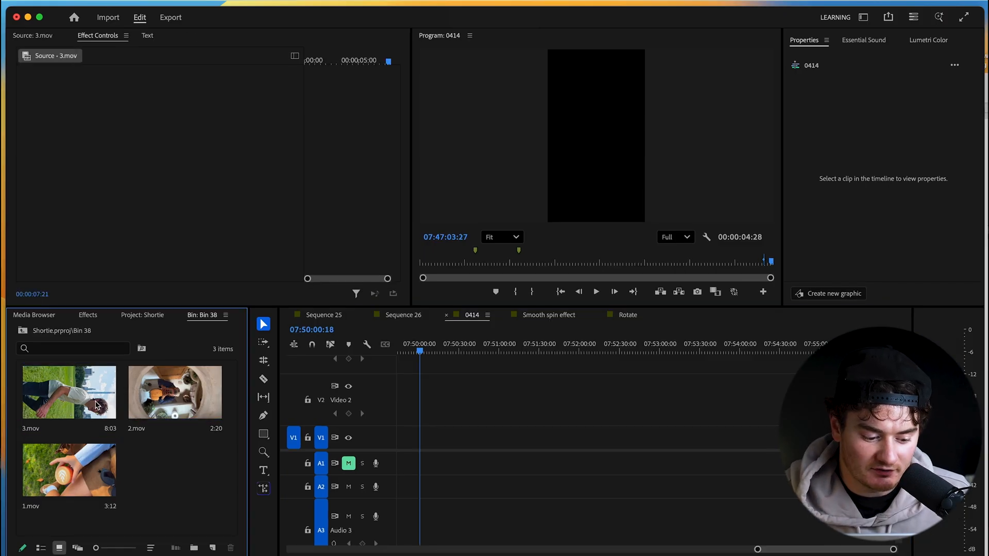
left_click(68, 391)
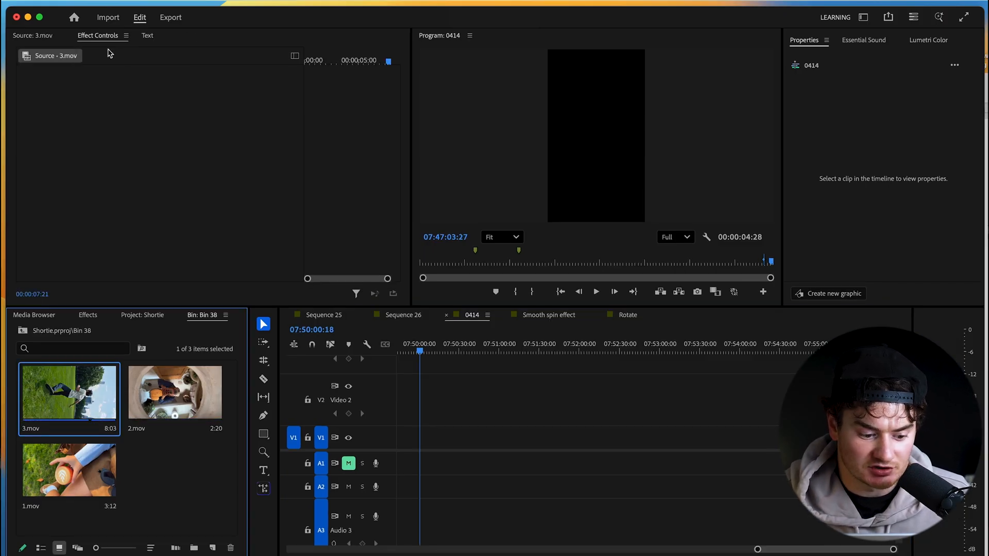
mouse_move(91, 314)
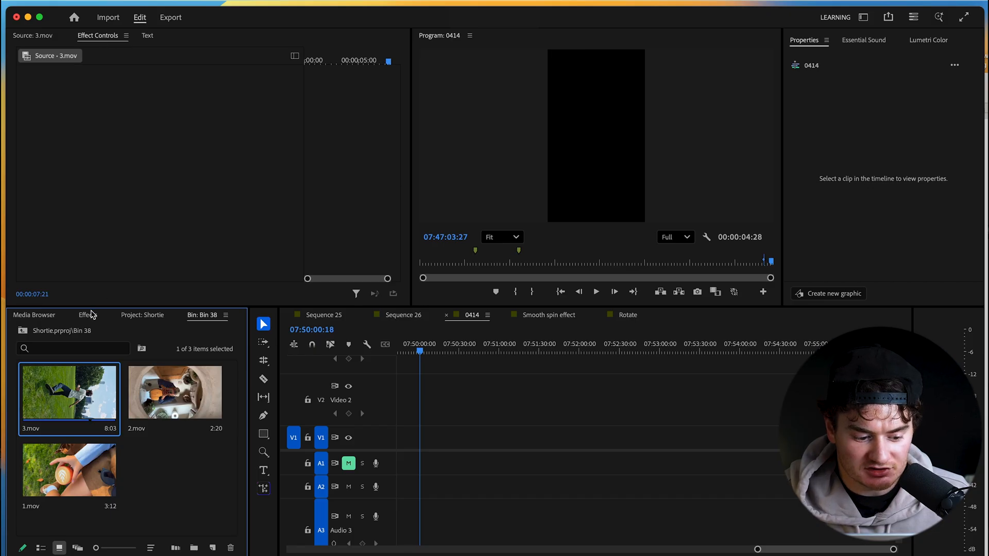
Apply the Transform video effect to 3.mov with Rotation set to -90°.
left_click(88, 315)
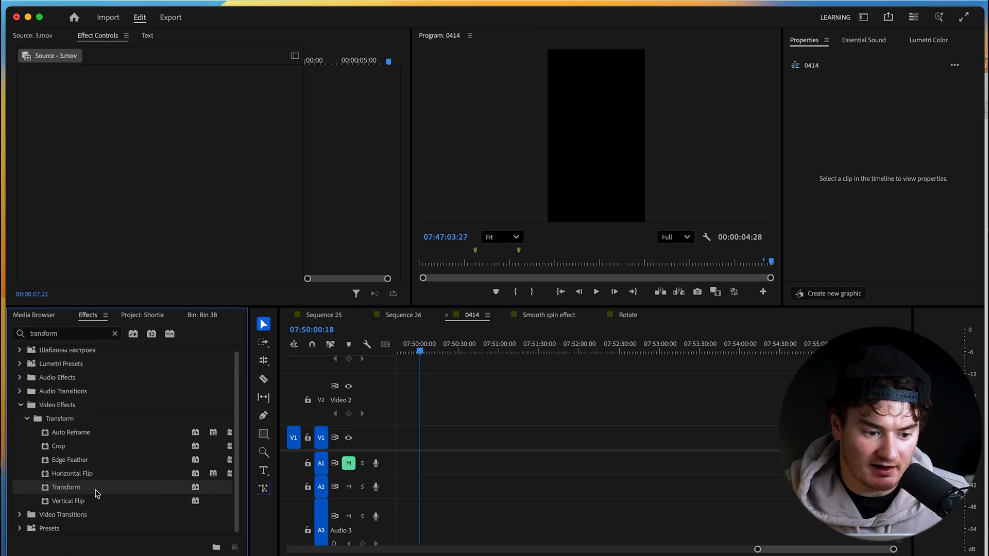
double_click(65, 488)
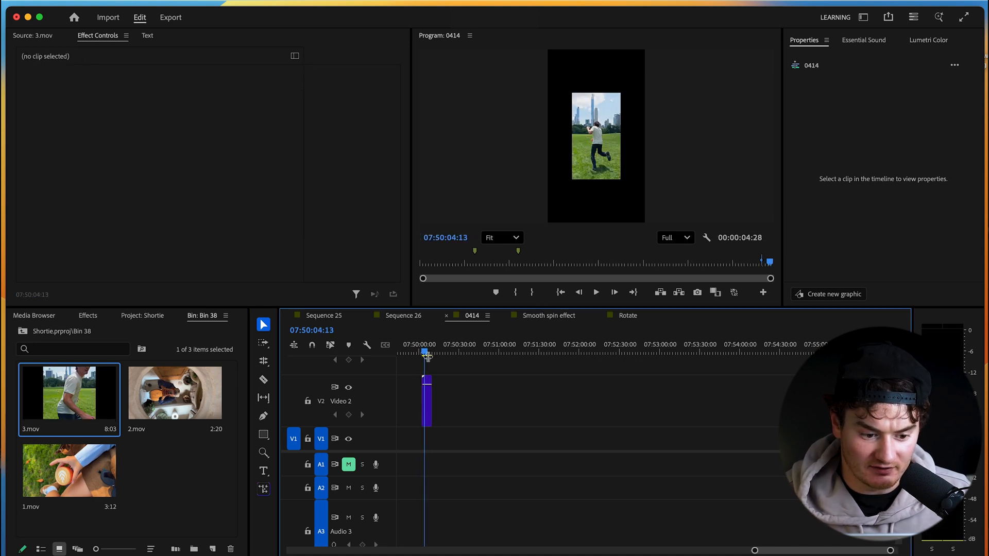
Show 3.mov's Transform effect (-90° rotation) in Effect Controls and bring up its context menu.
left_click(426, 401)
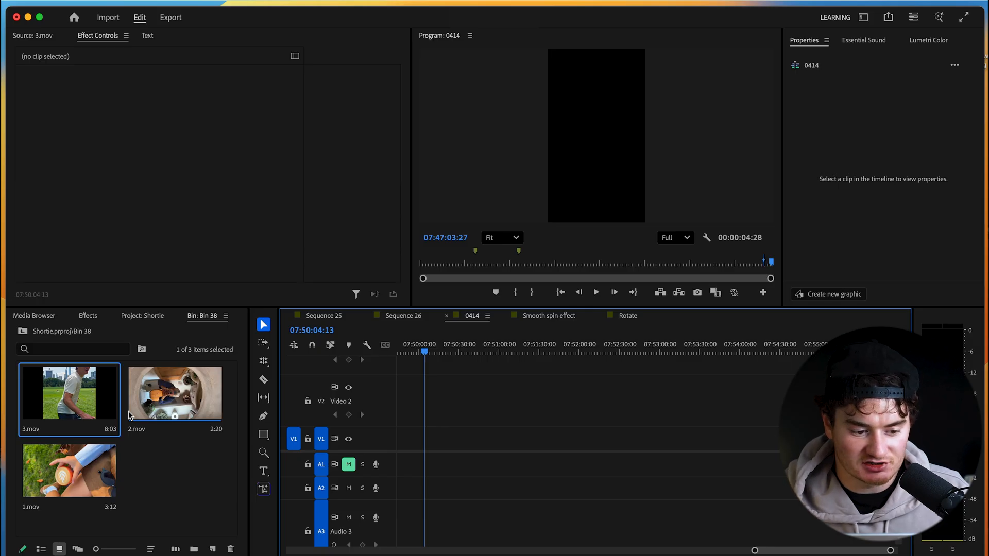
double_click(69, 392)
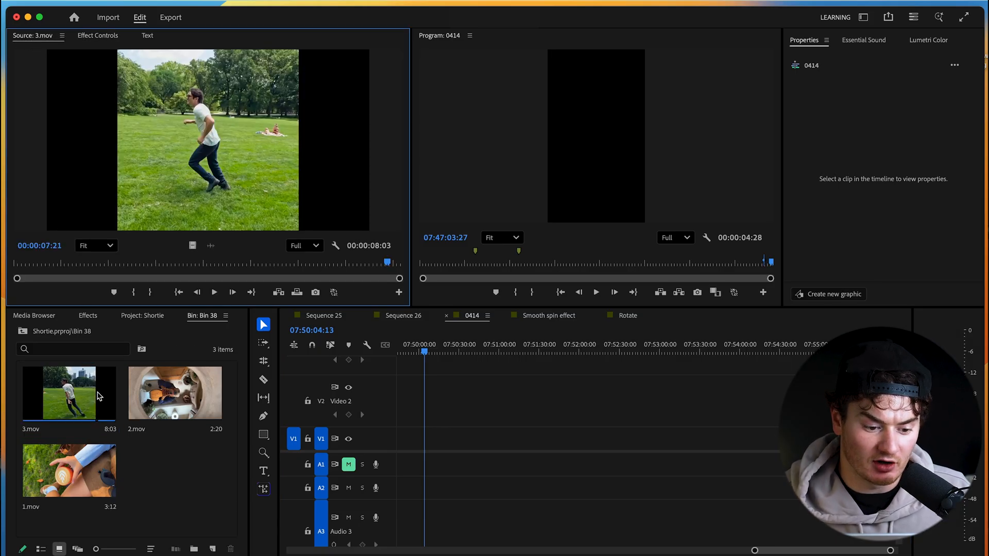
left_click(96, 35)
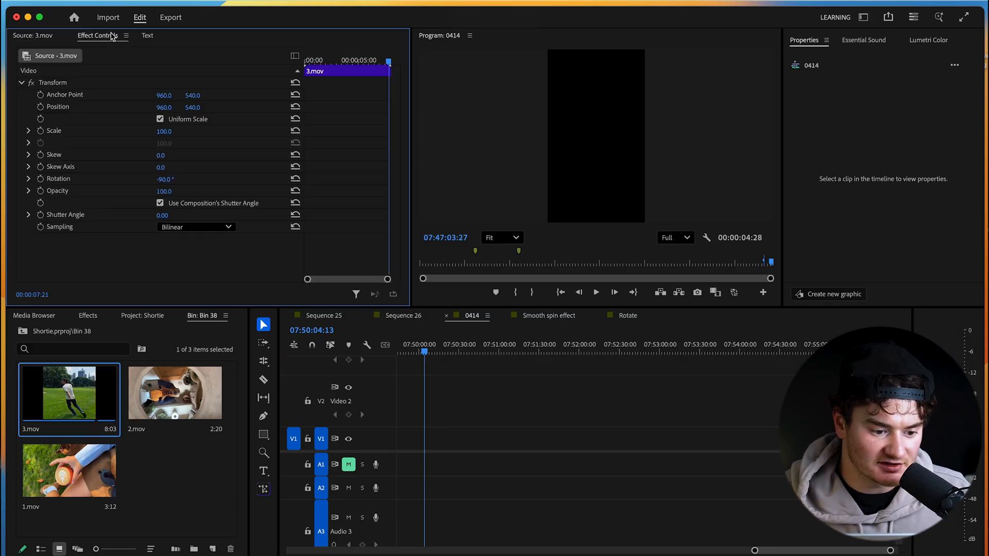
right_click(52, 82)
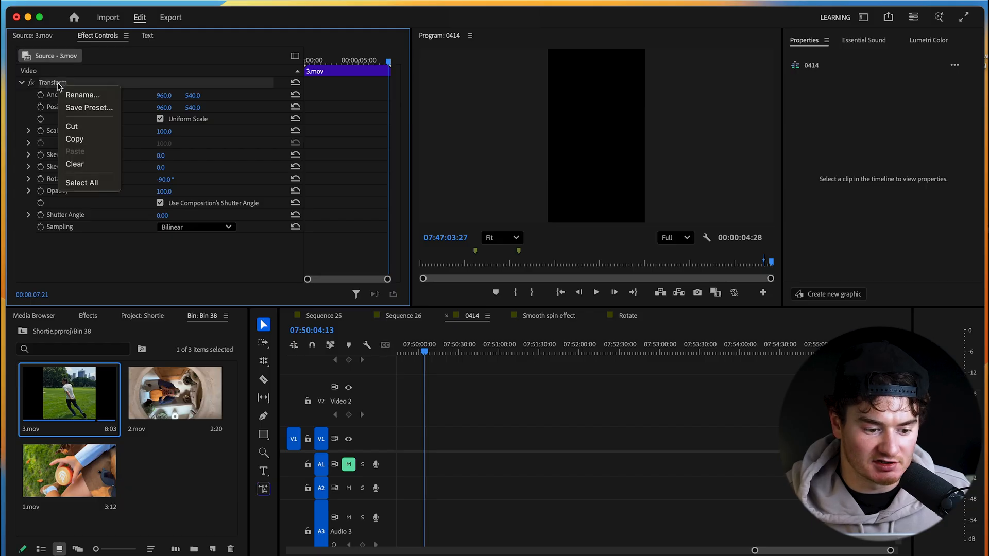
Copy the Transform effect onto 2.mov and 1.mov and line up all three upright clips in the sequence.
left_click(81, 182)
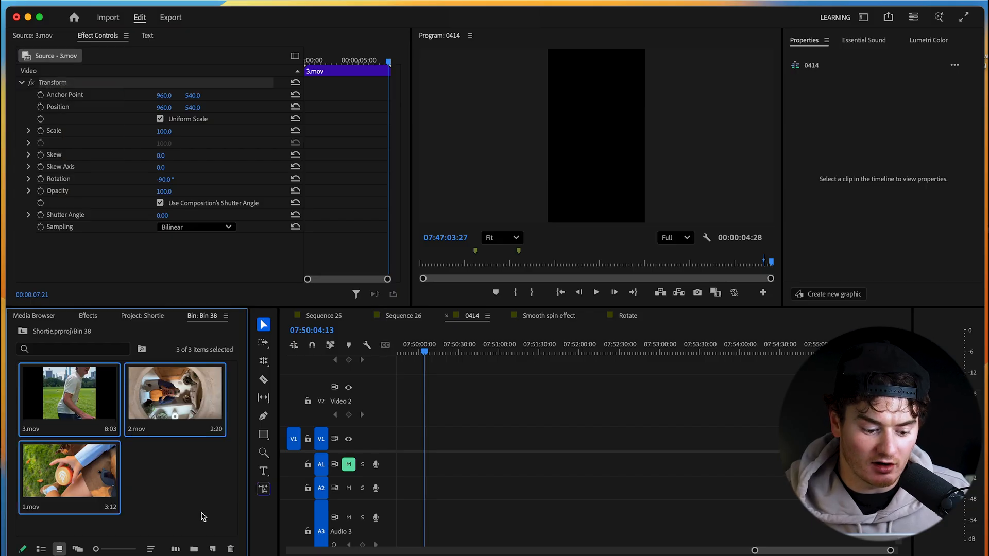
mouse_move(94, 392)
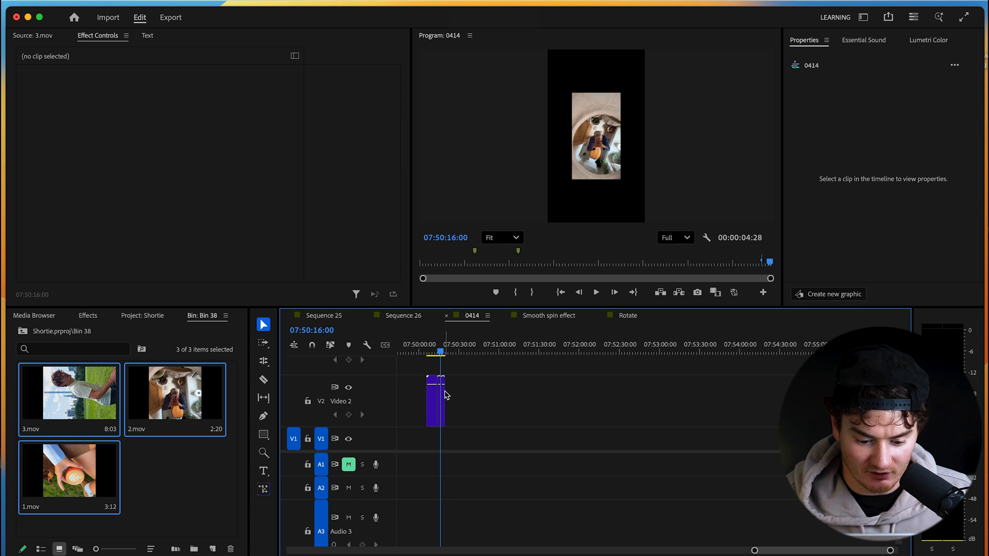
left_click(434, 398)
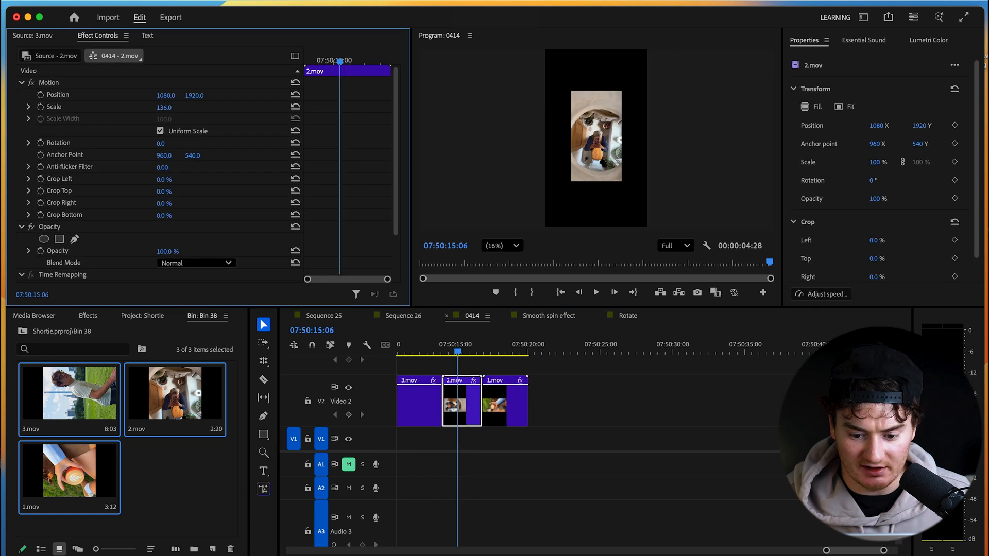